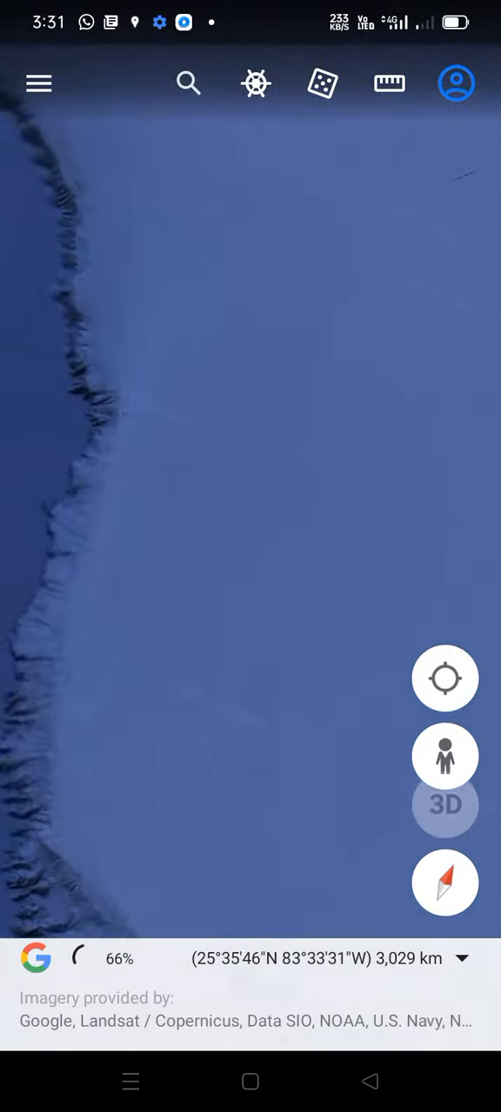
# Turn on Street View mode to highlight coverage in blue along Florida's Gulf coast.
pyautogui.click(444, 756)
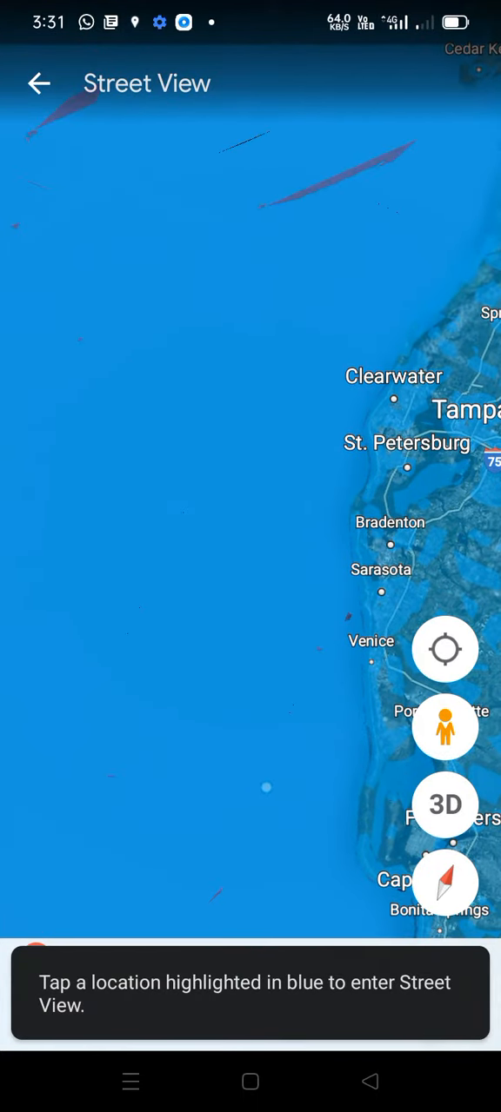
# Enter Street View at a blue-highlighted spot in the Gulf near 27°07'N 82°57'W.
pyautogui.click(271, 791)
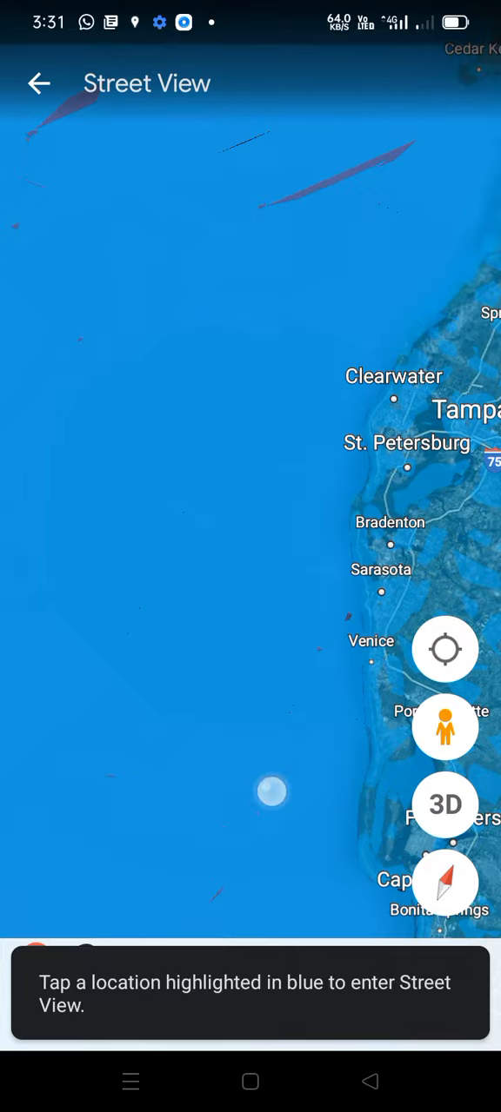
pyautogui.click(270, 792)
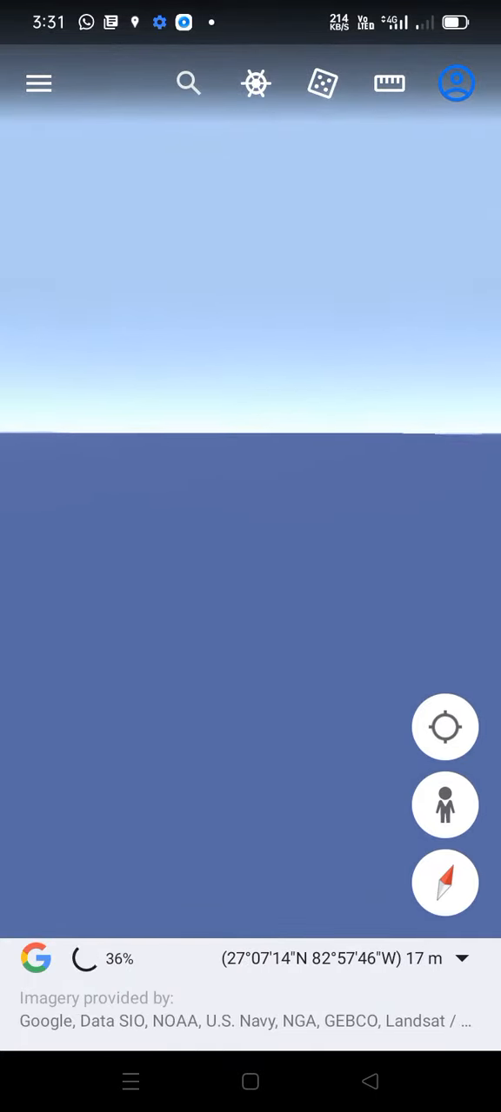
# View the fenced-building photo sphere, then load Street View at a blue spot near Tampa.
pyautogui.click(445, 805)
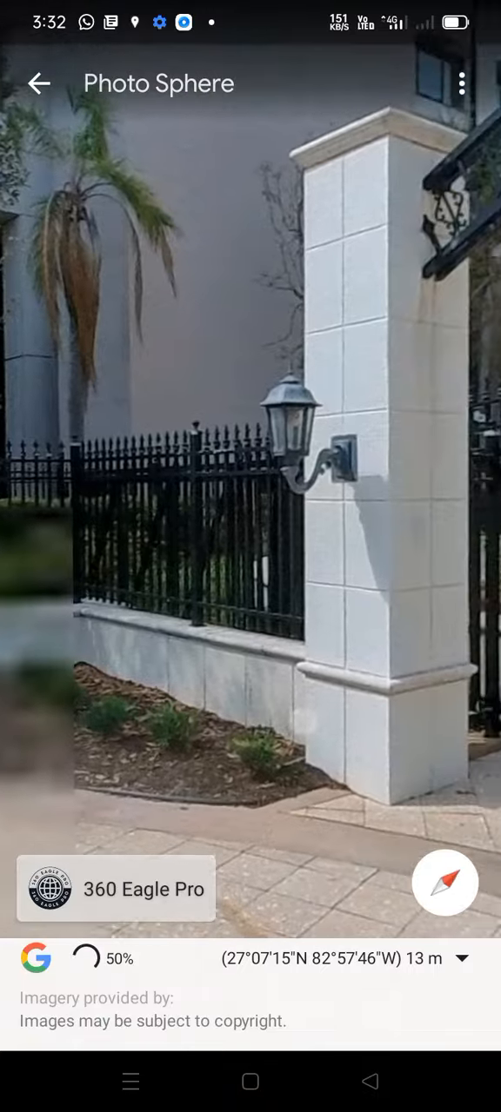
pyautogui.click(40, 83)
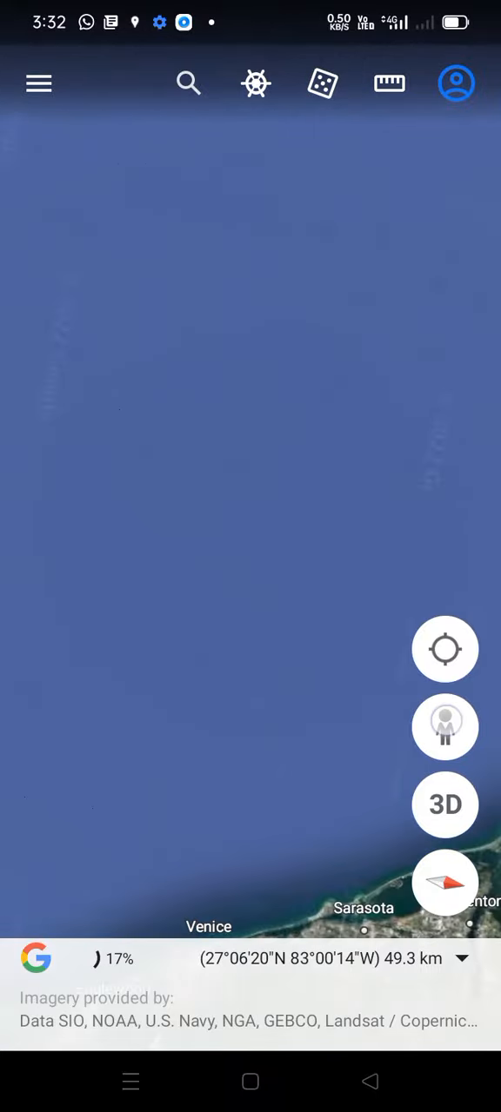
pyautogui.click(445, 726)
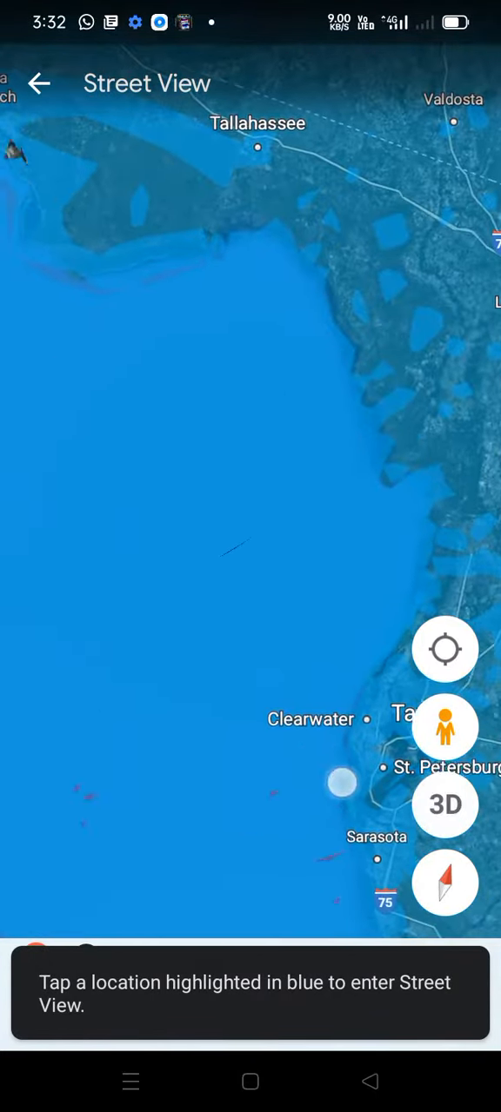
pyautogui.click(341, 782)
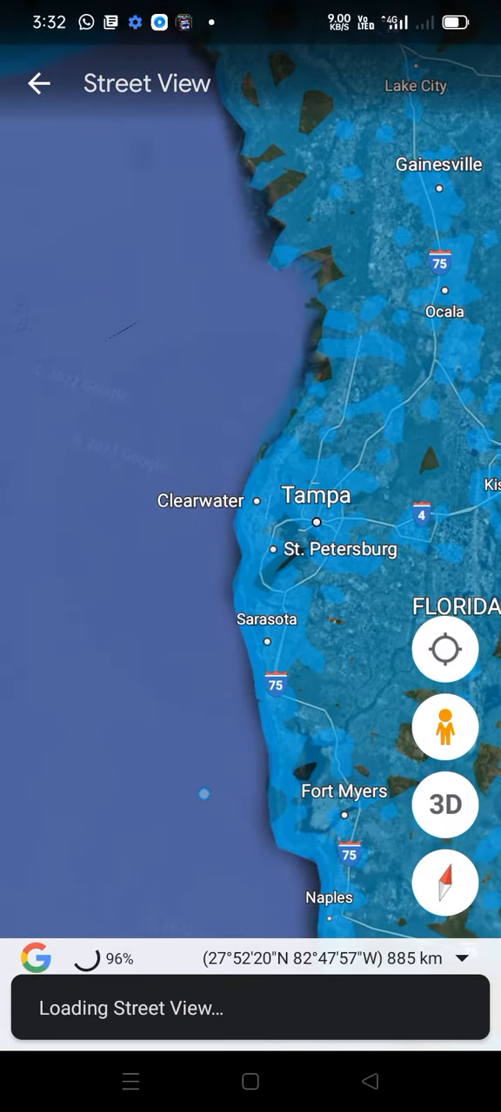